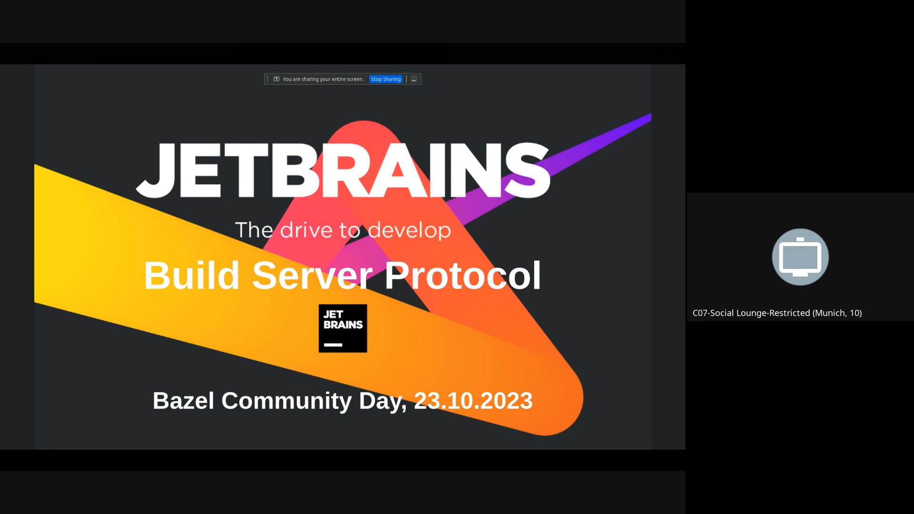
Step: Advance from the Build Server Protocol title slide to the 'What is it?' slide
{"action": "key", "text": "Right"}
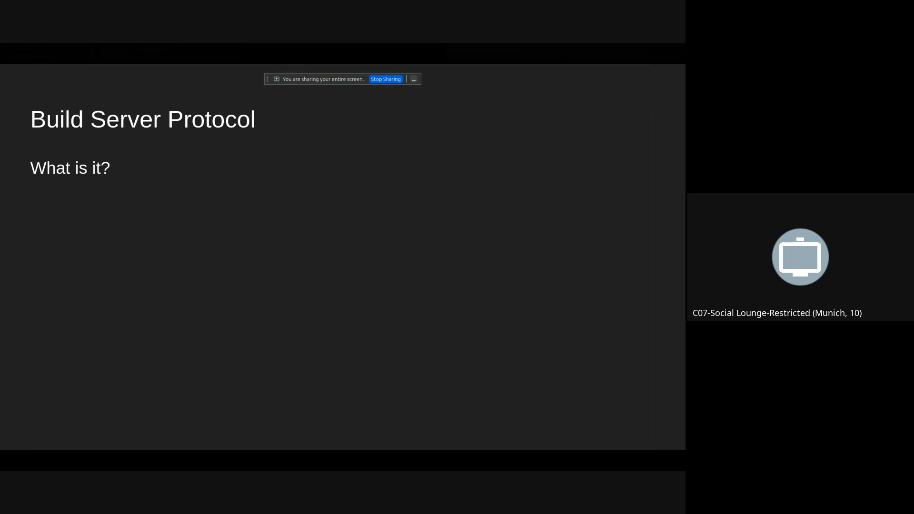
Step: Advance to the 'Present' slide listing Bazel-BSP supported languages and new build tools
{"action": "key", "text": "right"}
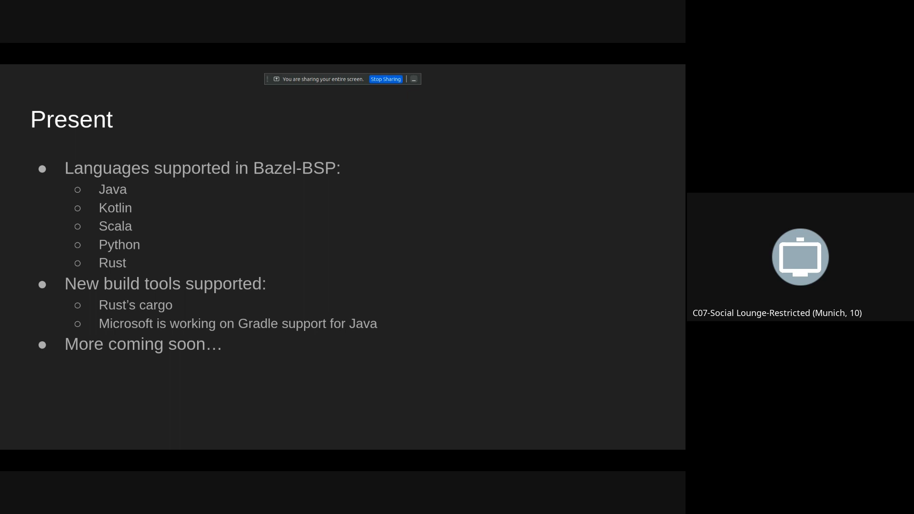
Step: Advance to the Architecture slide on clients and servers listing capabilities at startup
{"action": "key", "text": "Right"}
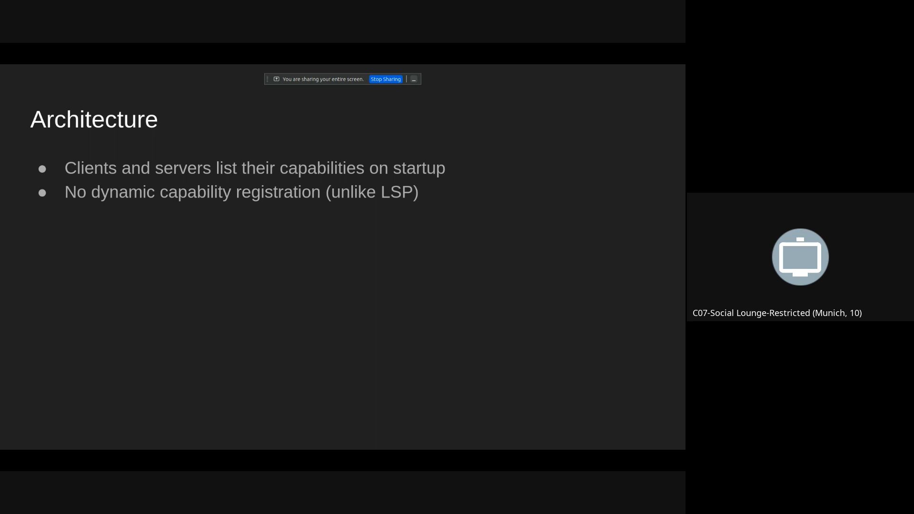
Step: Advance to the Architecture slide on the Smithy specification and generated libraries
{"action": "key", "text": "Right"}
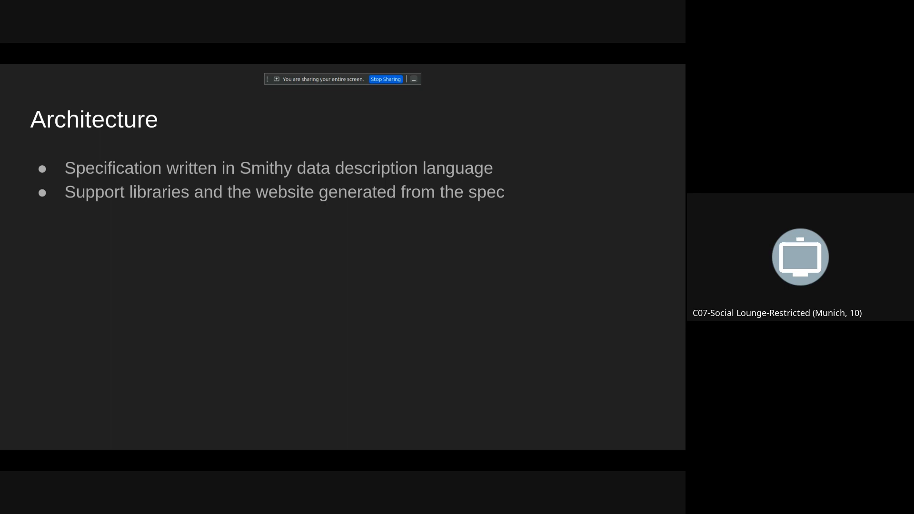
{"action": "key", "text": "Right"}
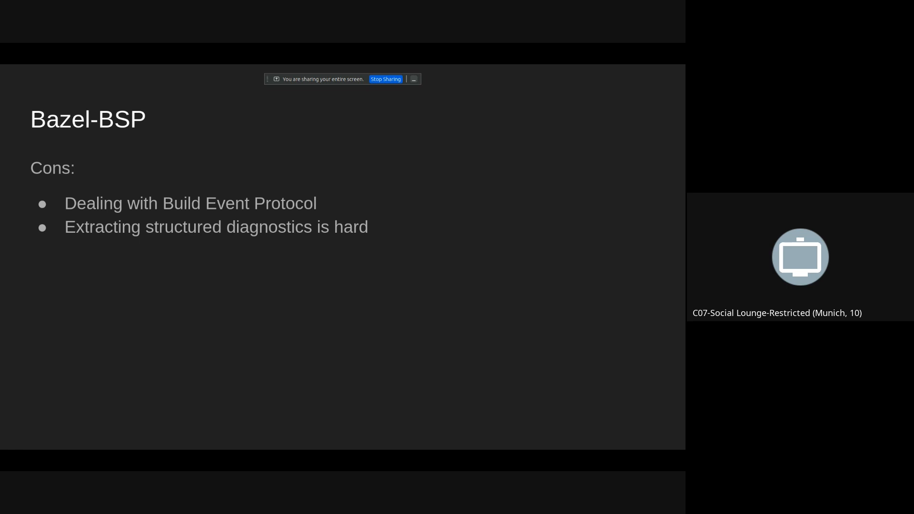
Step: Advance to the Bazel-BSP 'How' slide on aspect injection, BEP events and request translation
{"action": "key", "text": "Right"}
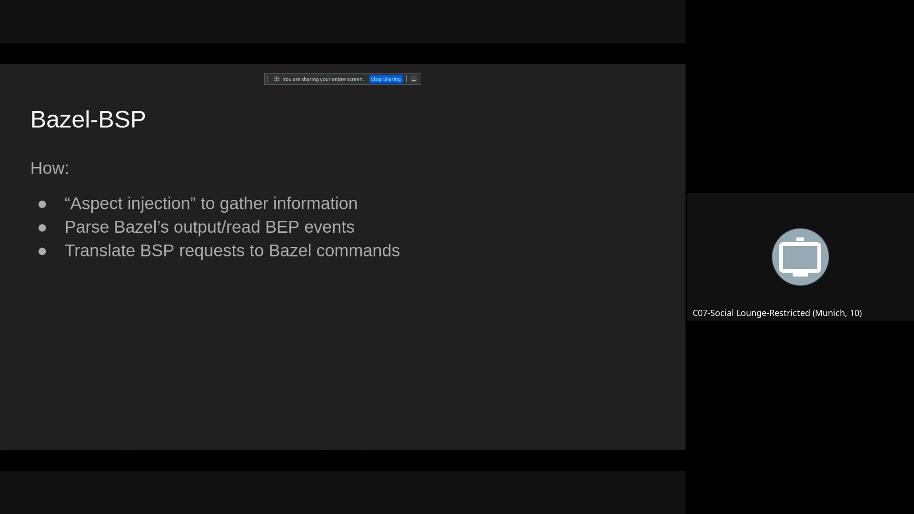
Step: Advance to the Bazel-BSP slide pointing to the Bazel+IntelliJ birds of a feather session
{"action": "key", "text": "Right"}
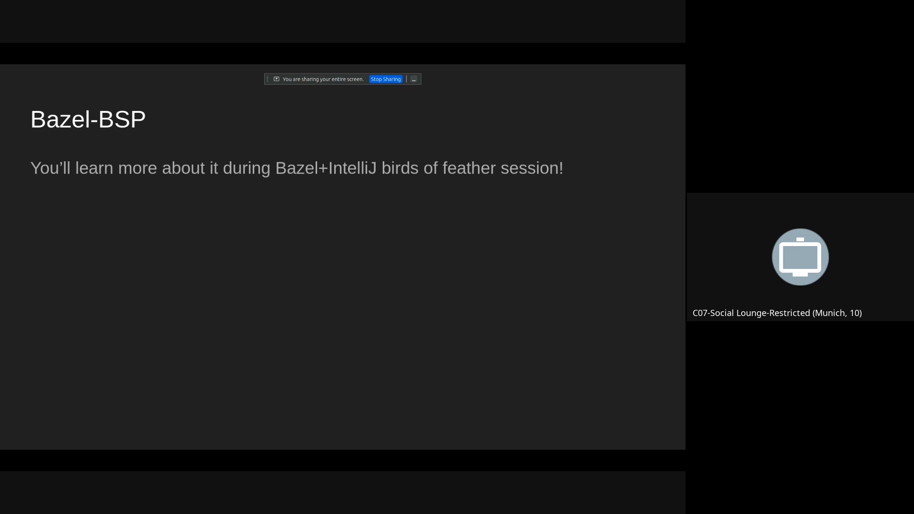
Step: Advance to the closing 'Thank you!' slide with the QR code and BSP Discord link
{"action": "key", "text": "Right"}
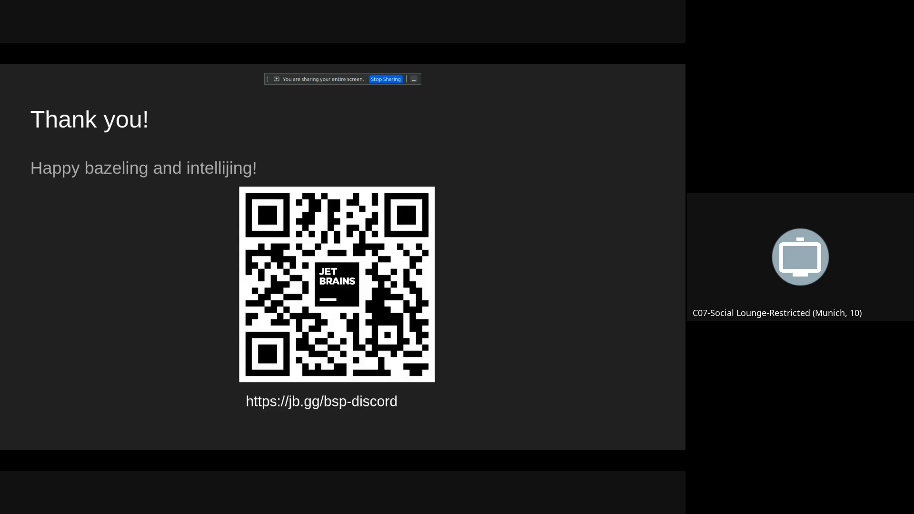